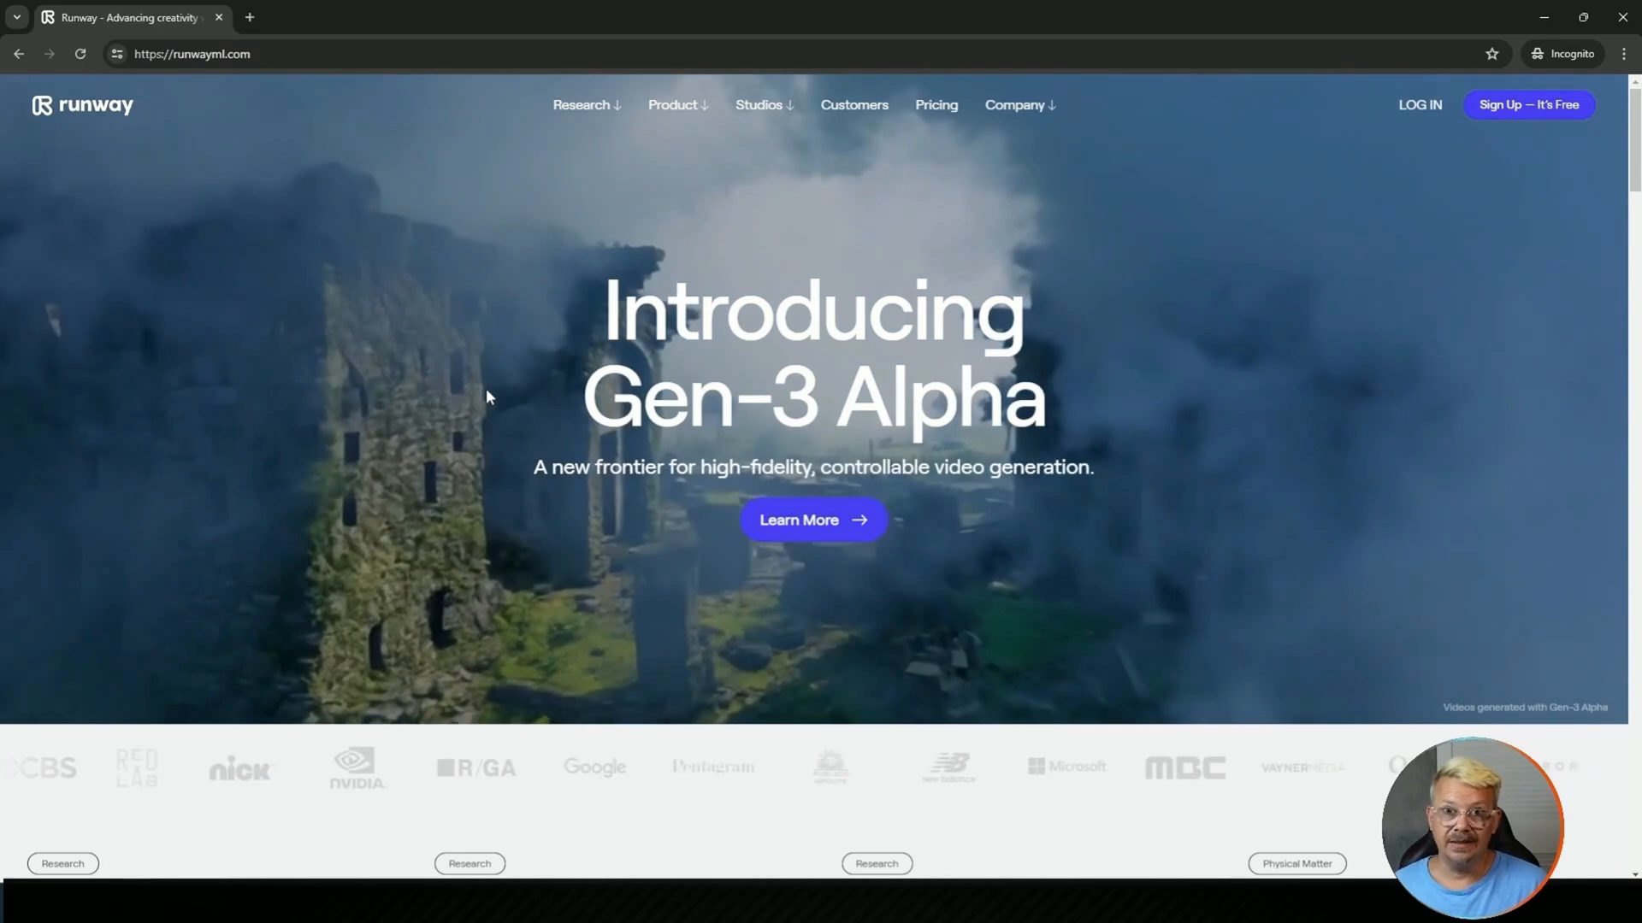
{"action": "mouse_move", "coordinate": [426, 507]}
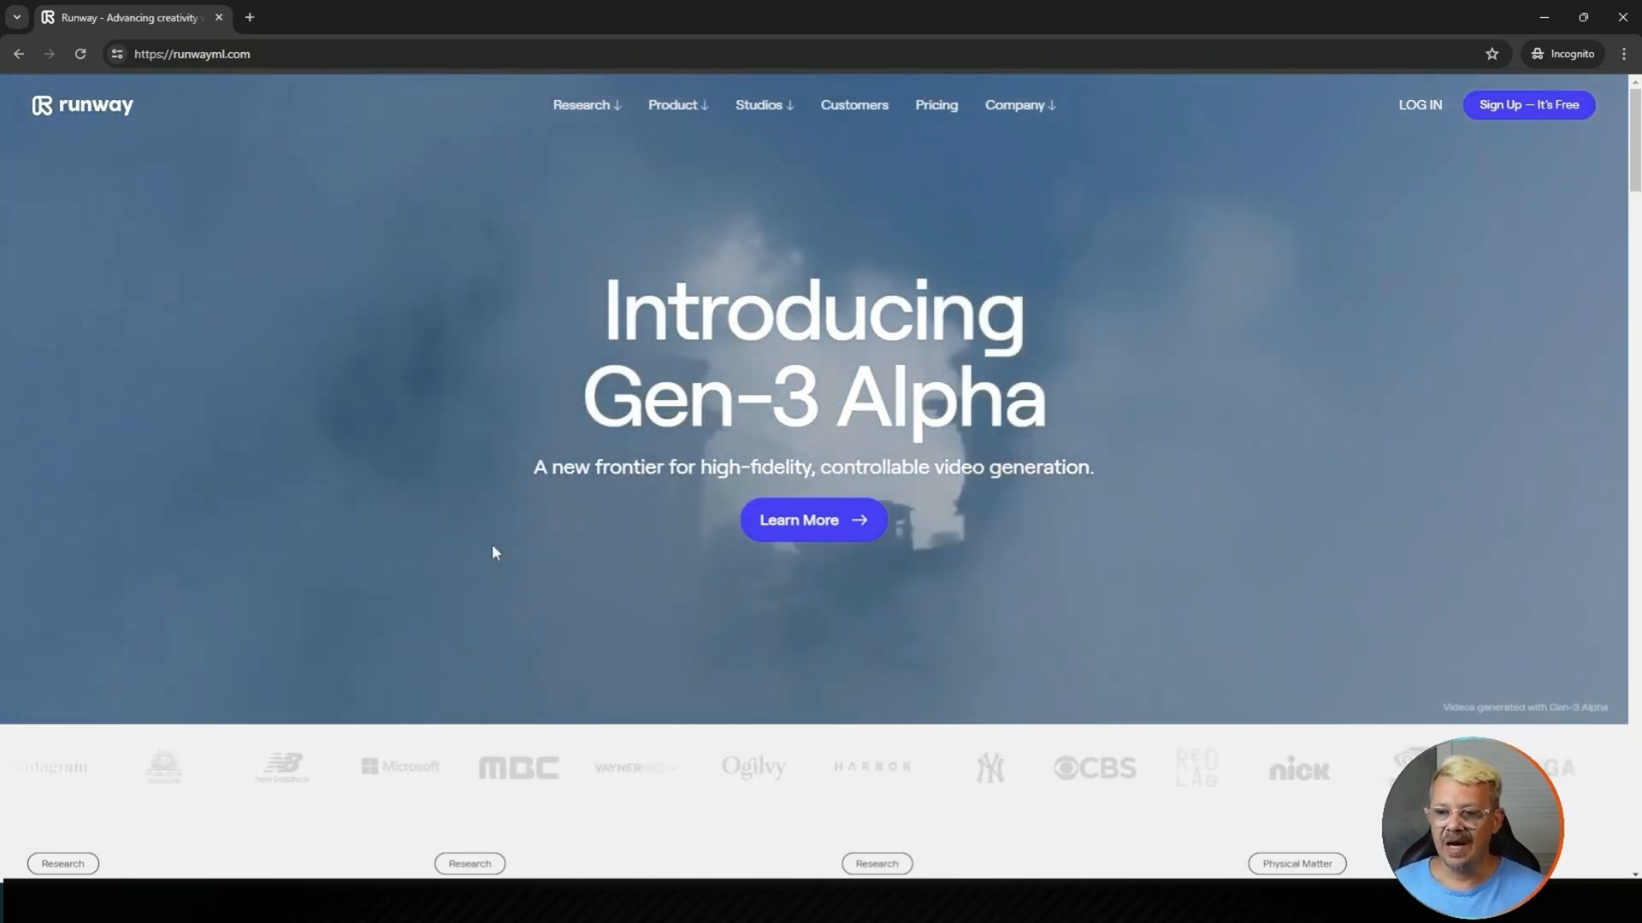
Open the 'Learn More' article under 'Introducing Gen-3 Alpha' on the homepage.
{"action": "left_click", "coordinate": [812, 521]}
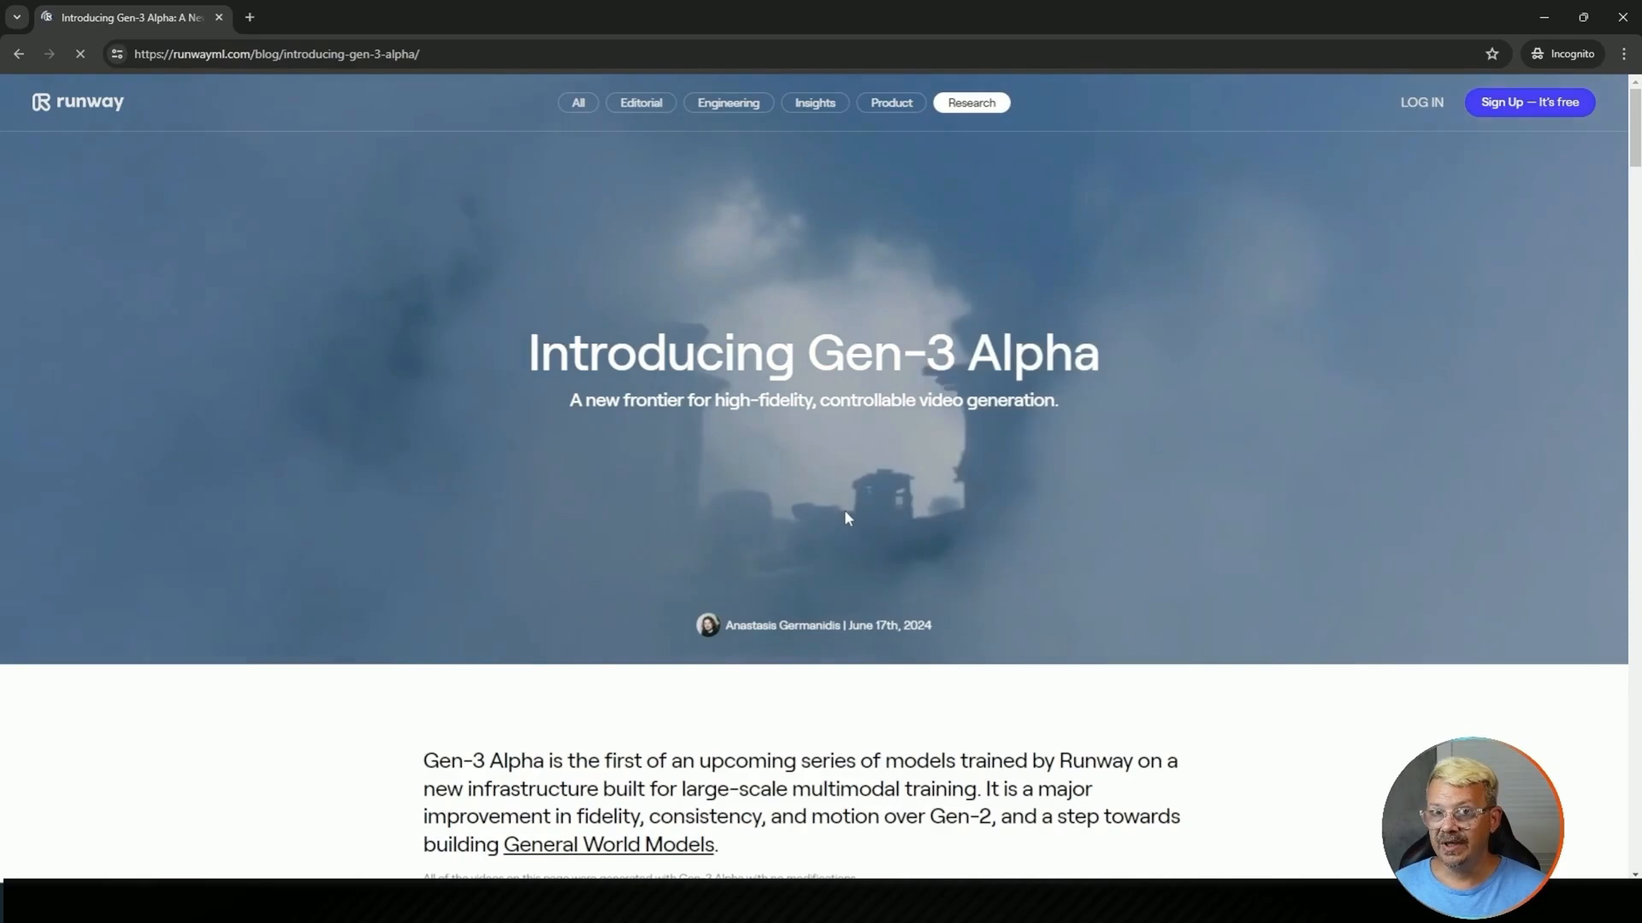
Scroll to the video carousel and advance three clips to the astronaut running through Rio.
{"action": "scroll", "scroll_direction": "down", "scroll_amount": 3}
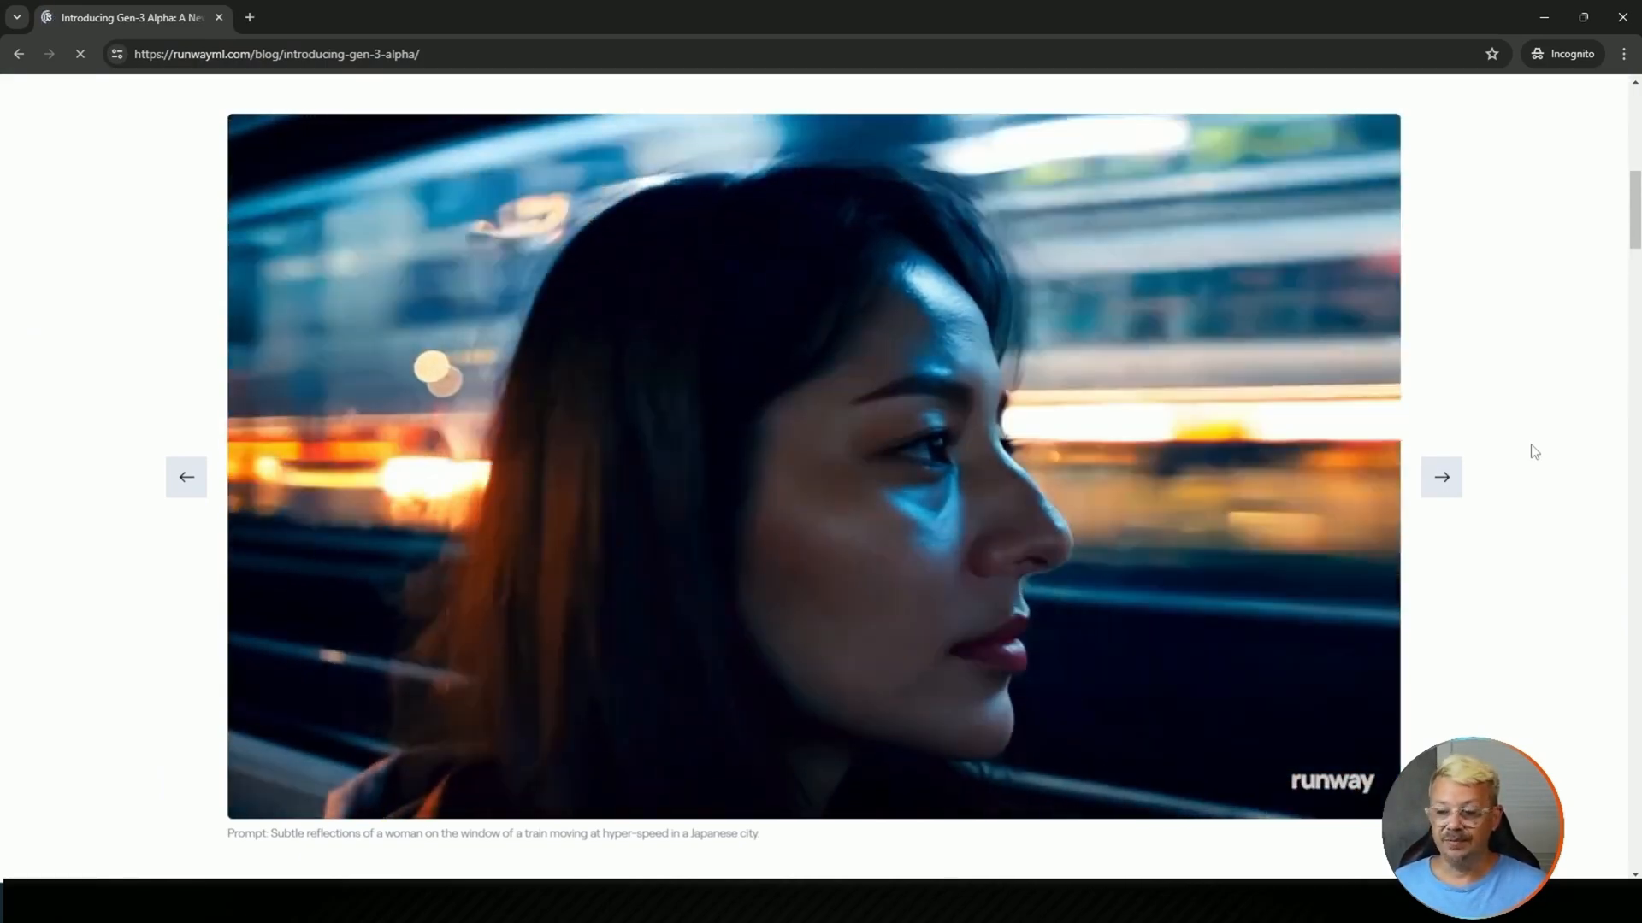
{"action": "left_click", "coordinate": [1441, 477]}
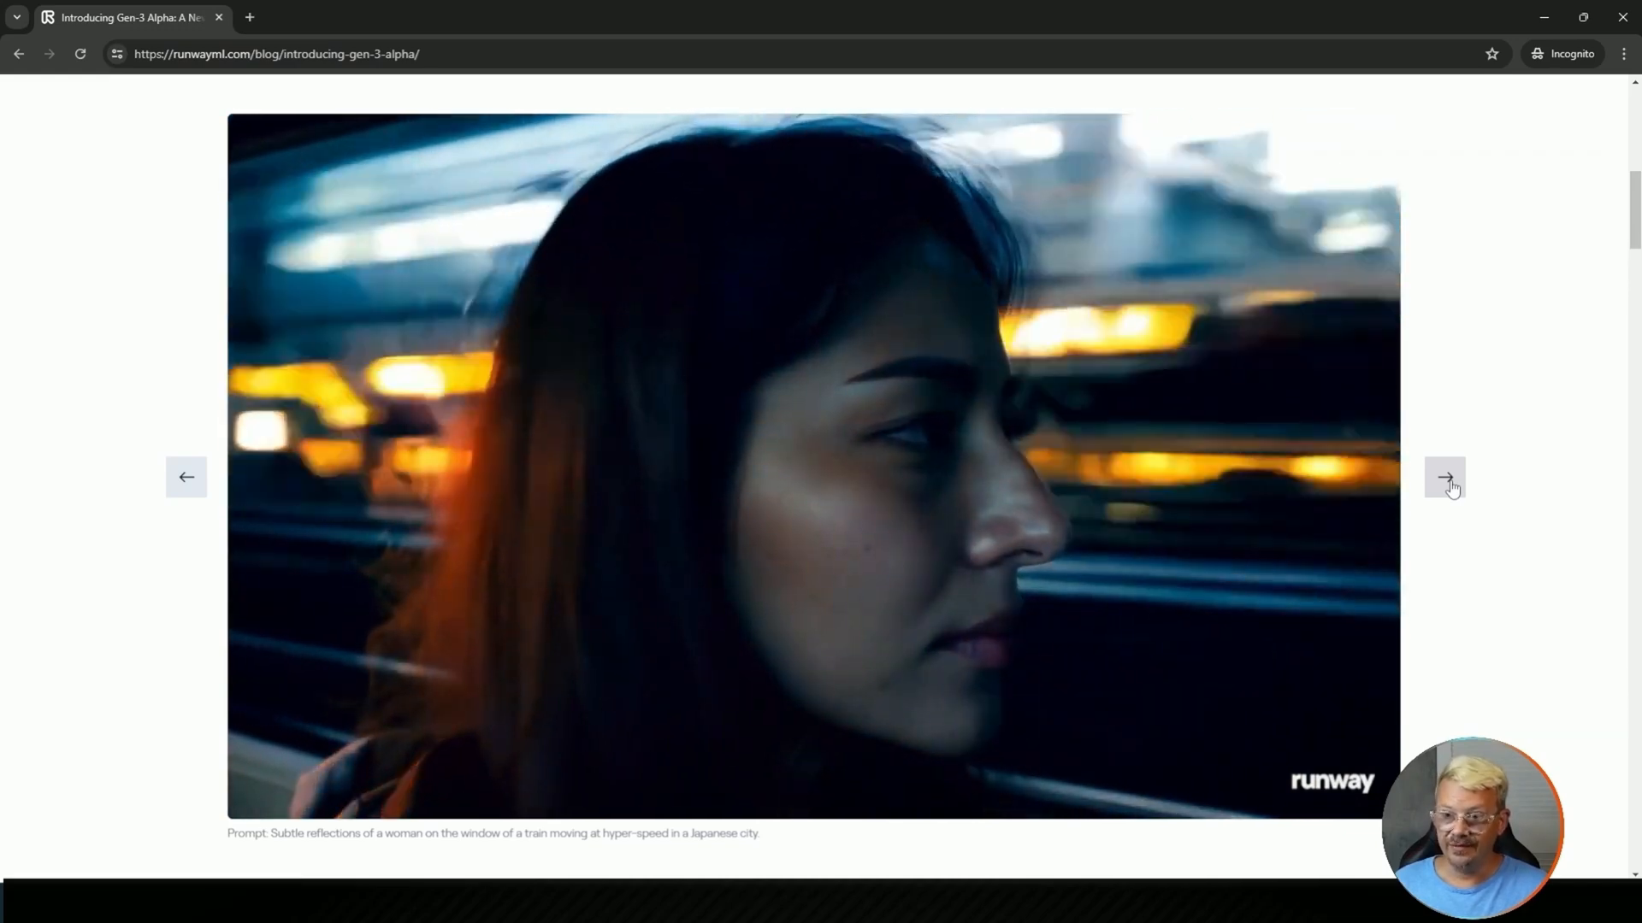
{"action": "left_click", "coordinate": [1446, 477]}
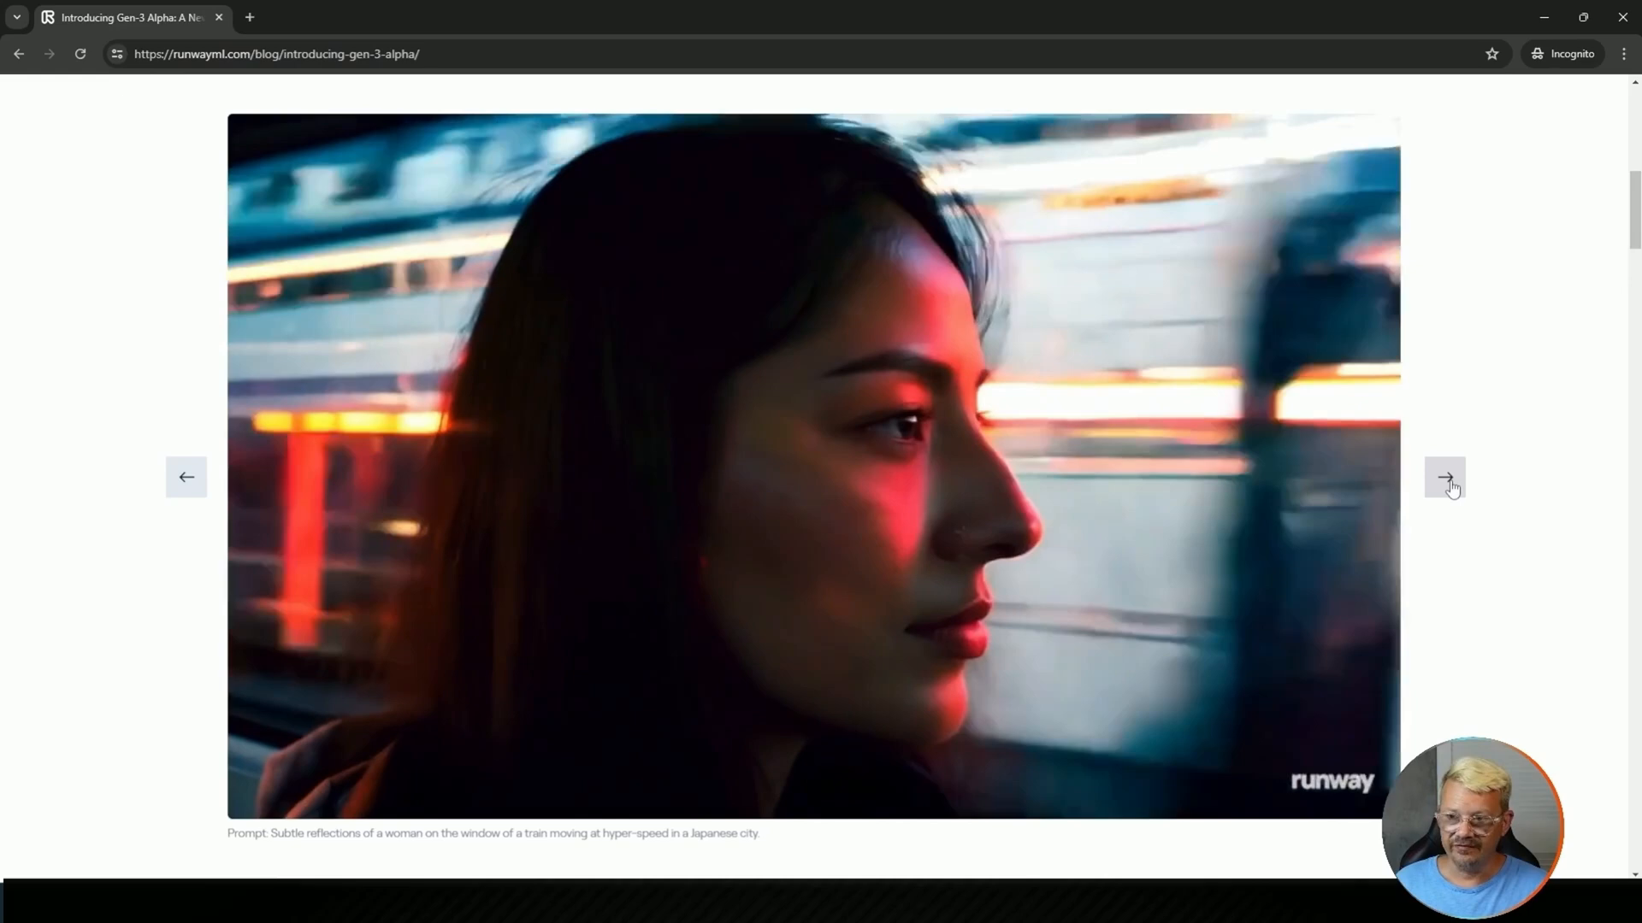
{"action": "left_click", "coordinate": [1446, 477]}
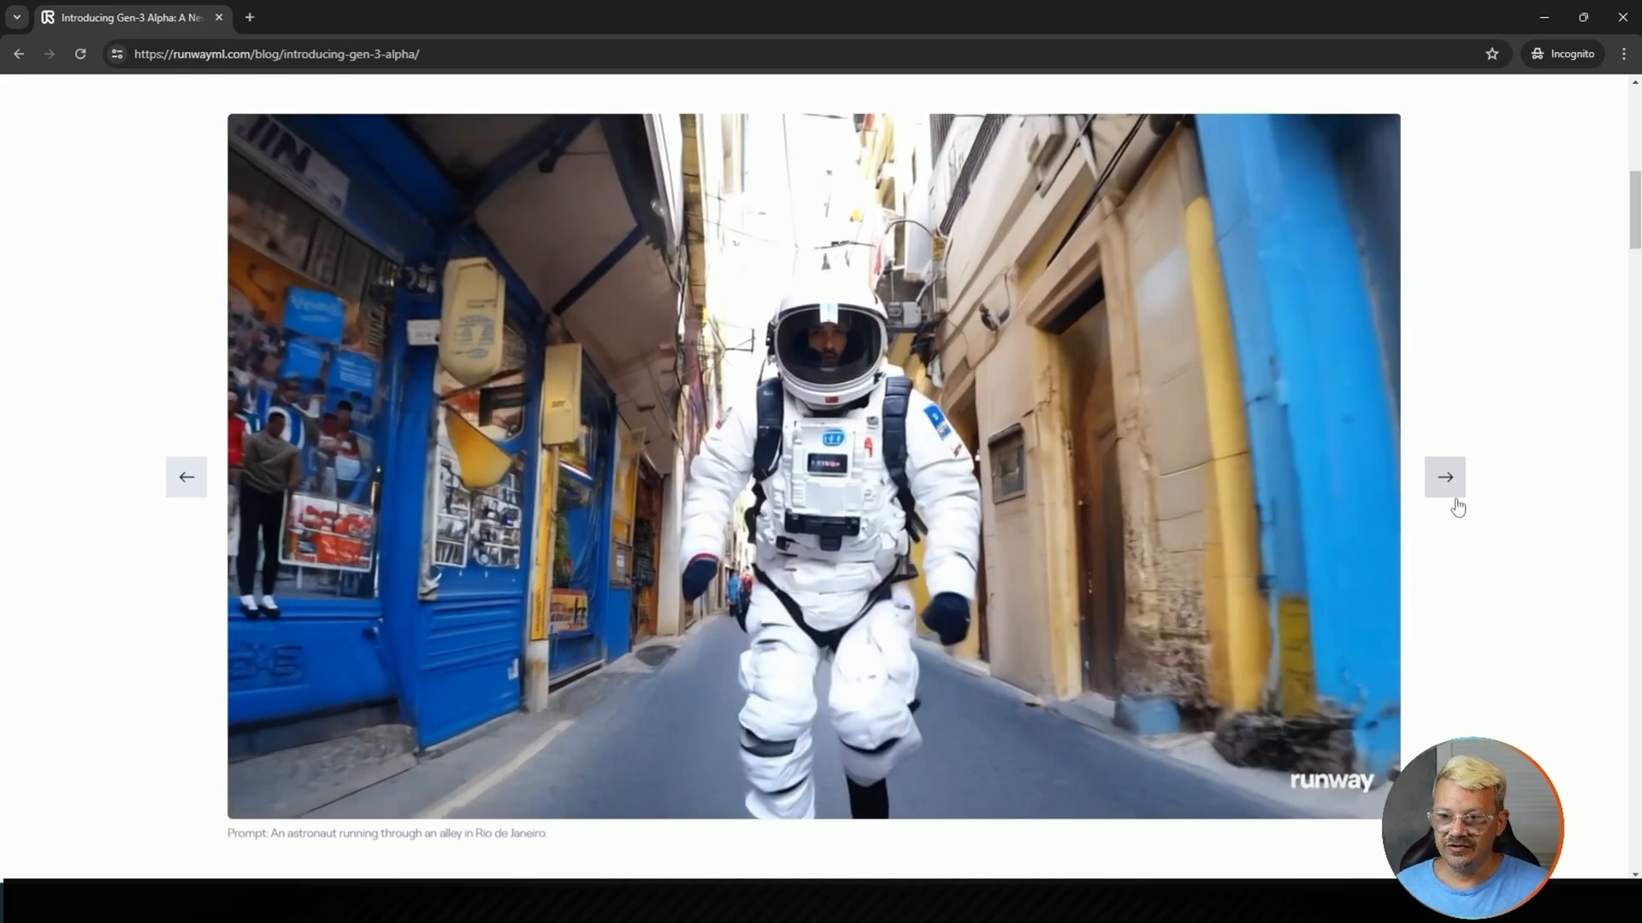
{"action": "left_click", "coordinate": [1445, 477]}
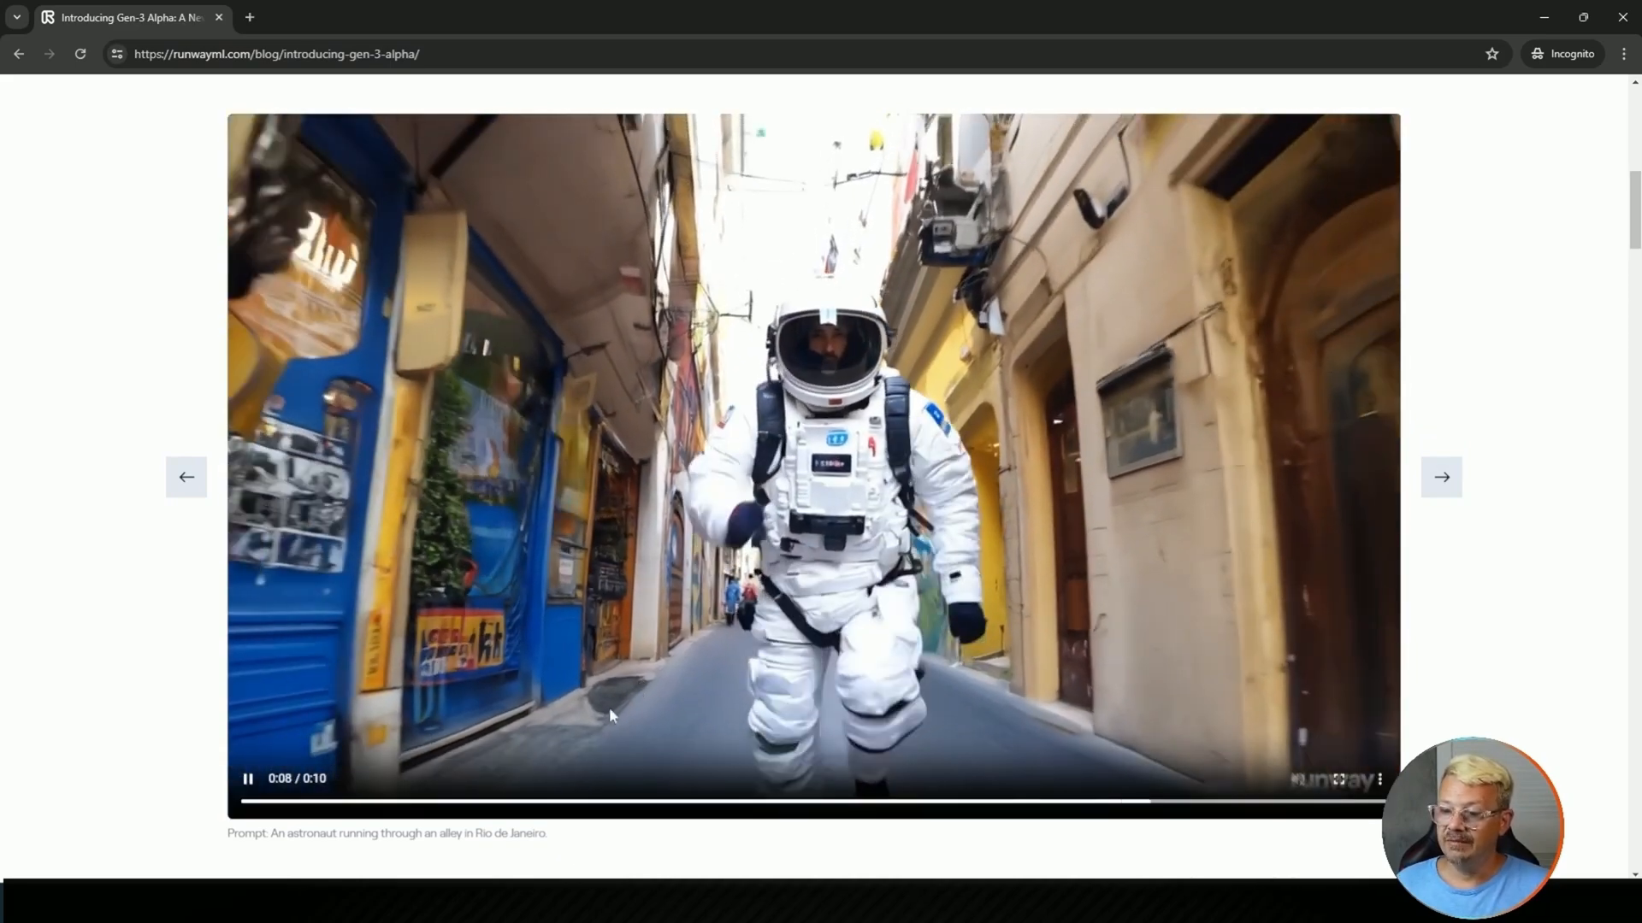
{"action": "left_click", "coordinate": [861, 803]}
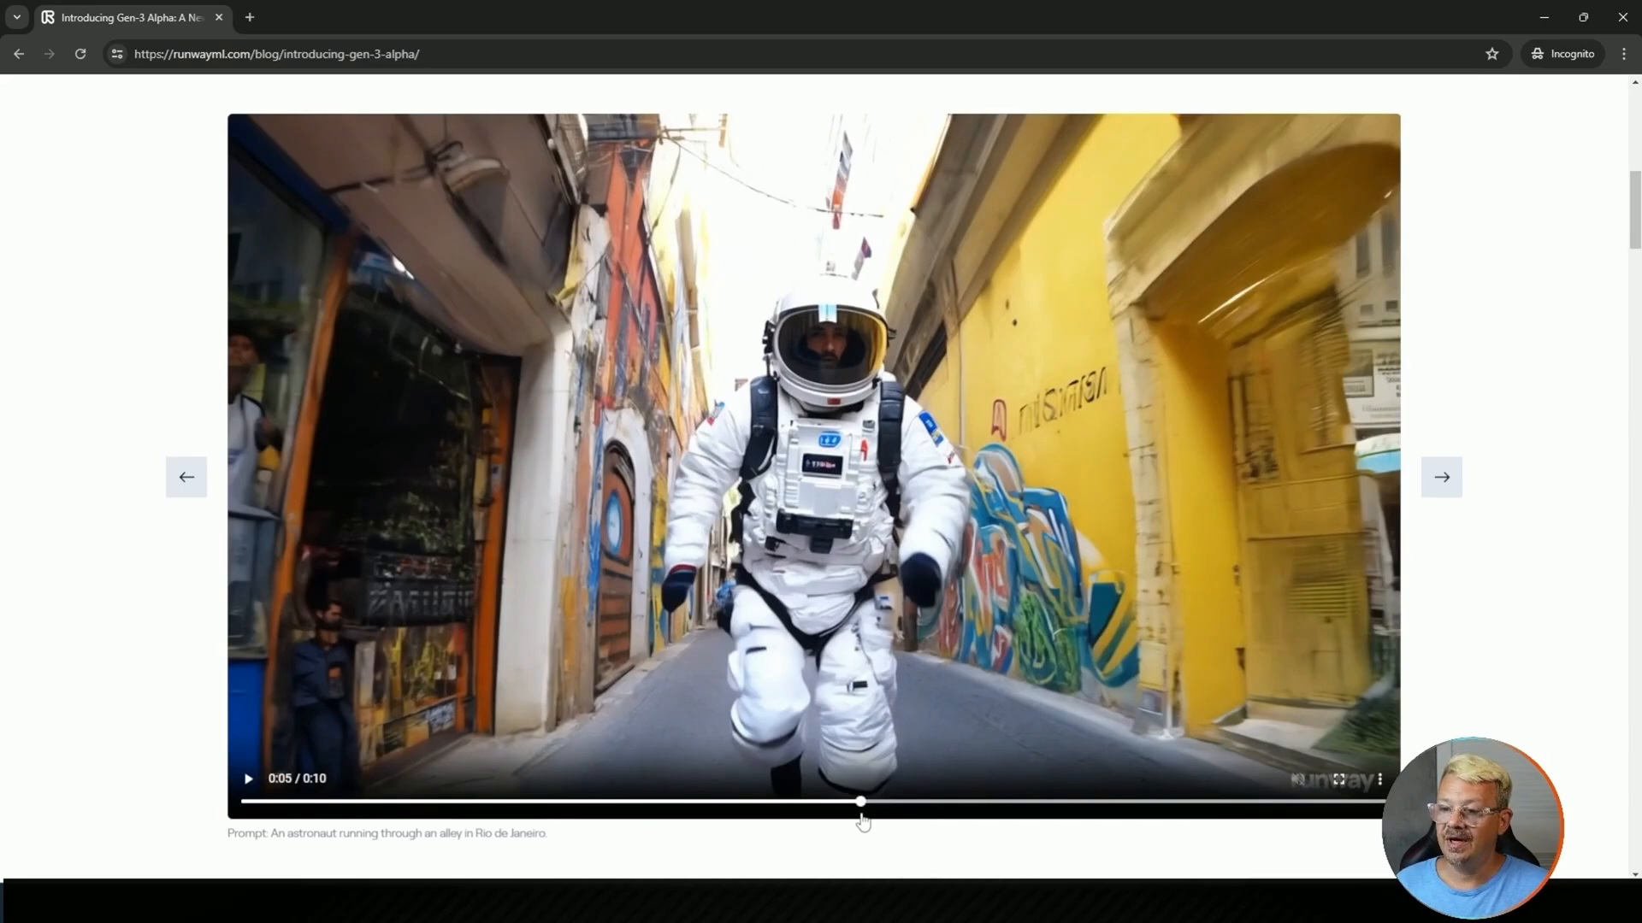
{"action": "left_click", "coordinate": [248, 778]}
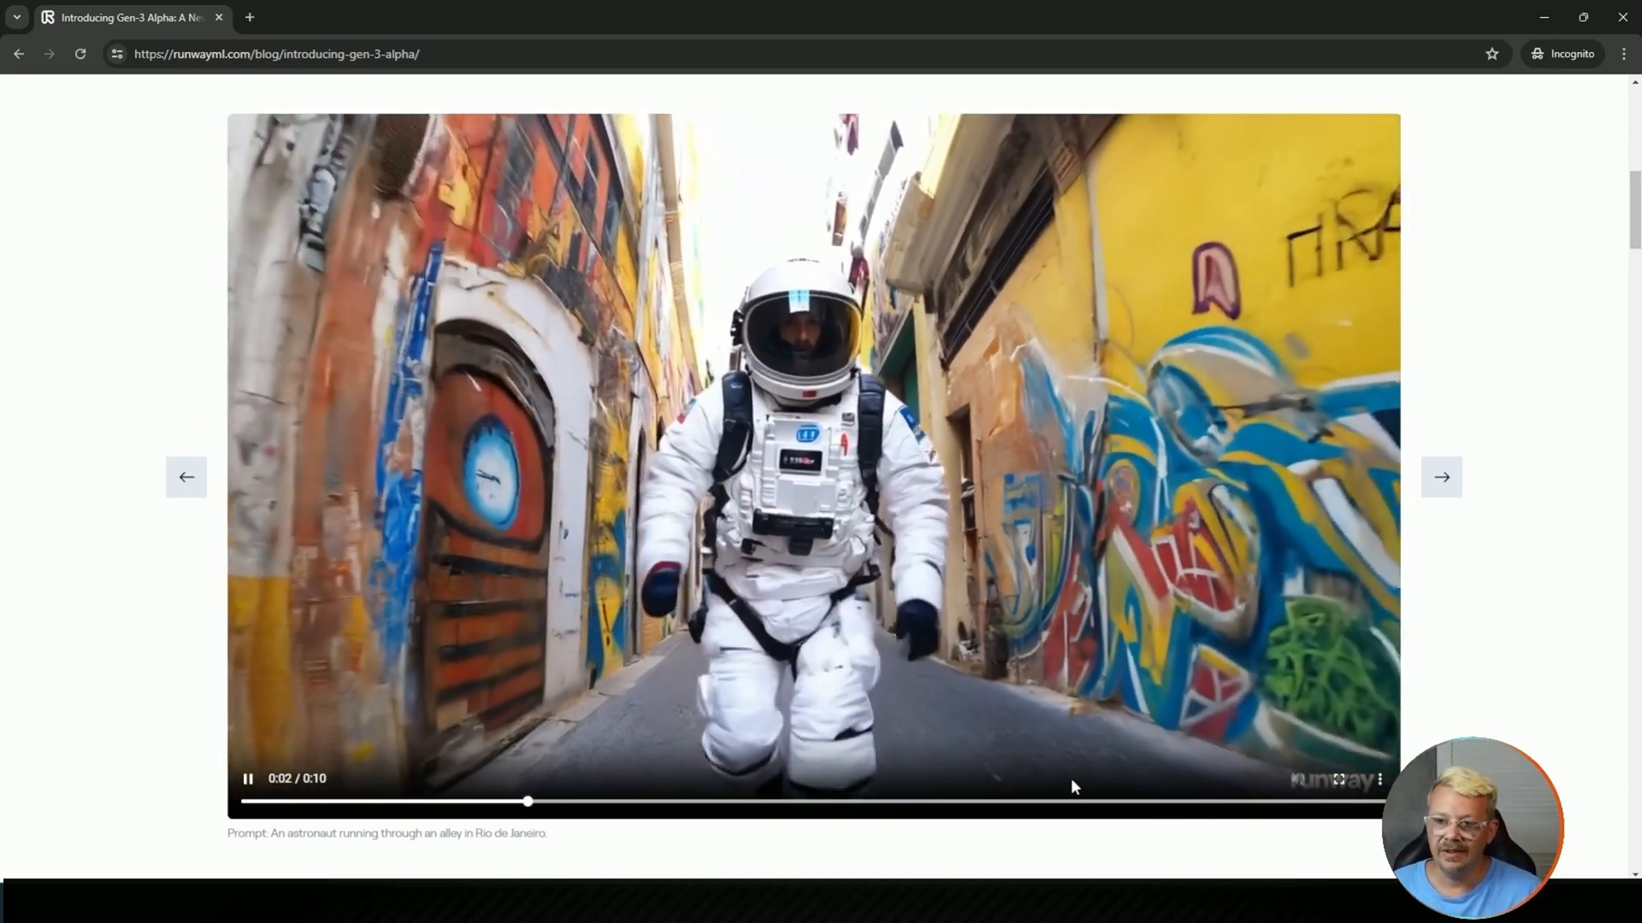
{"action": "mouse_move", "coordinate": [1184, 549]}
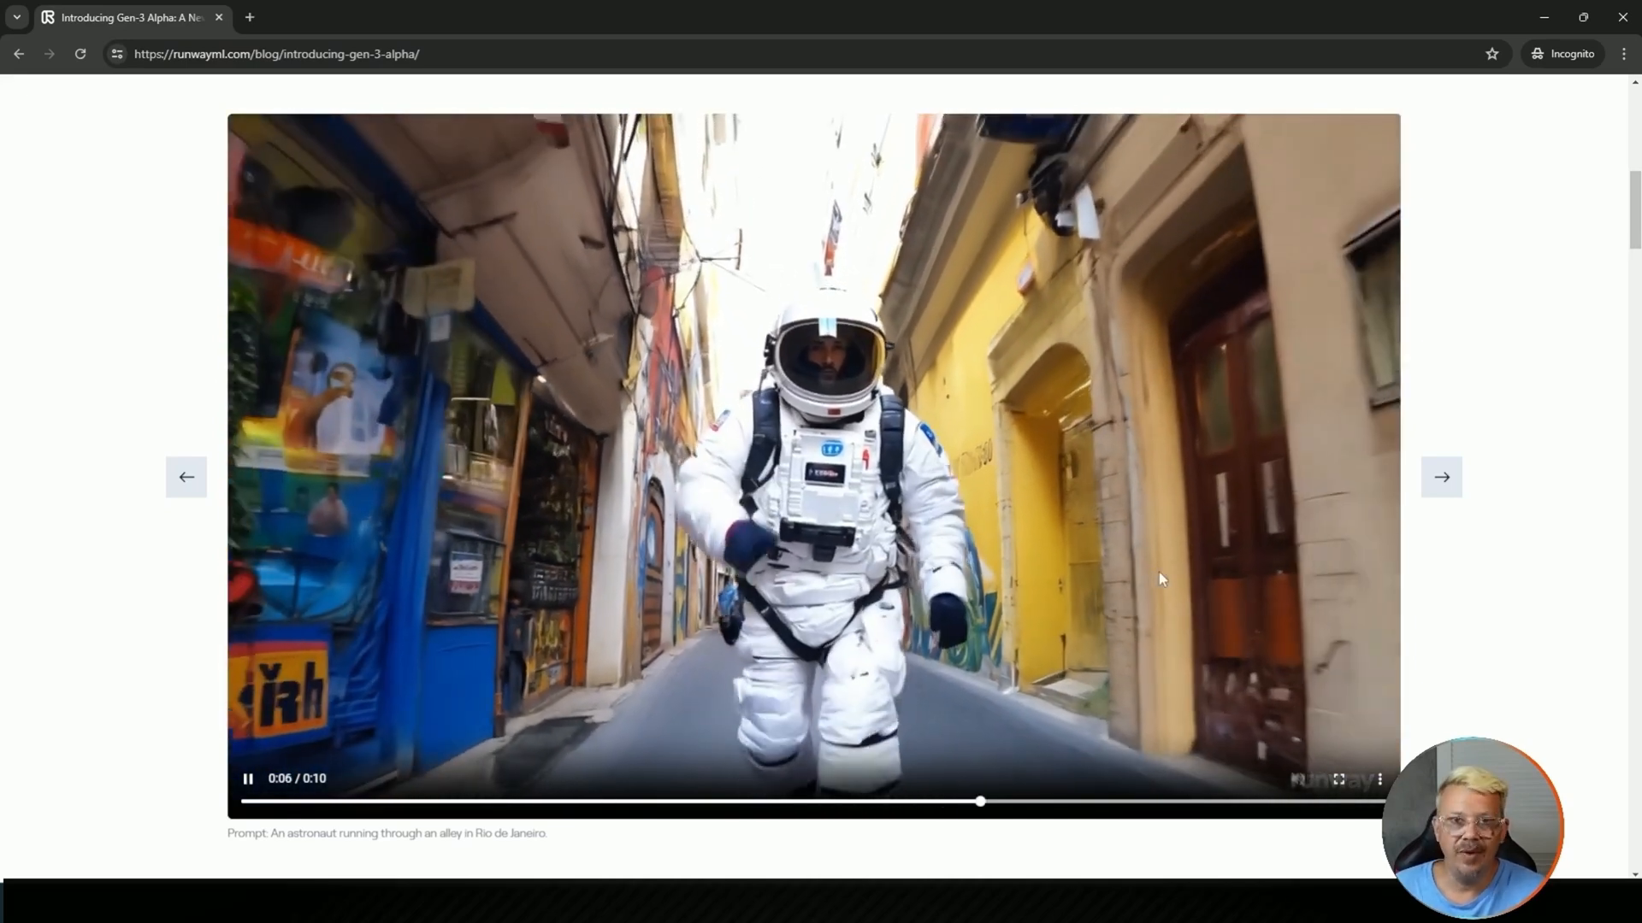
{"action": "mouse_move", "coordinate": [1502, 438]}
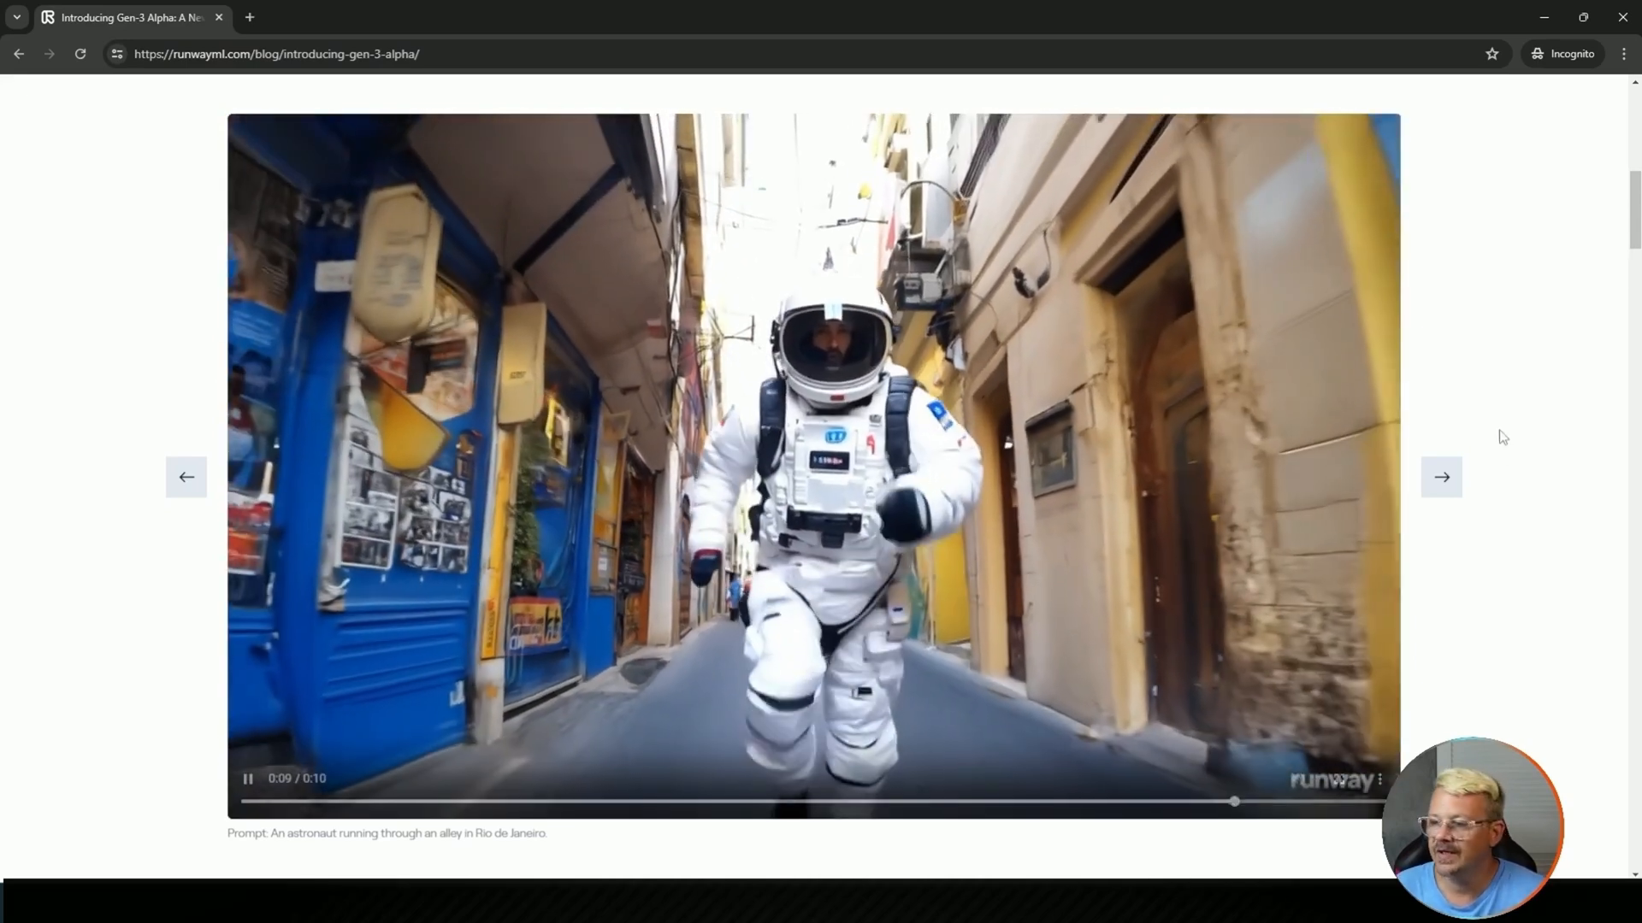
{"action": "left_click", "coordinate": [1442, 477]}
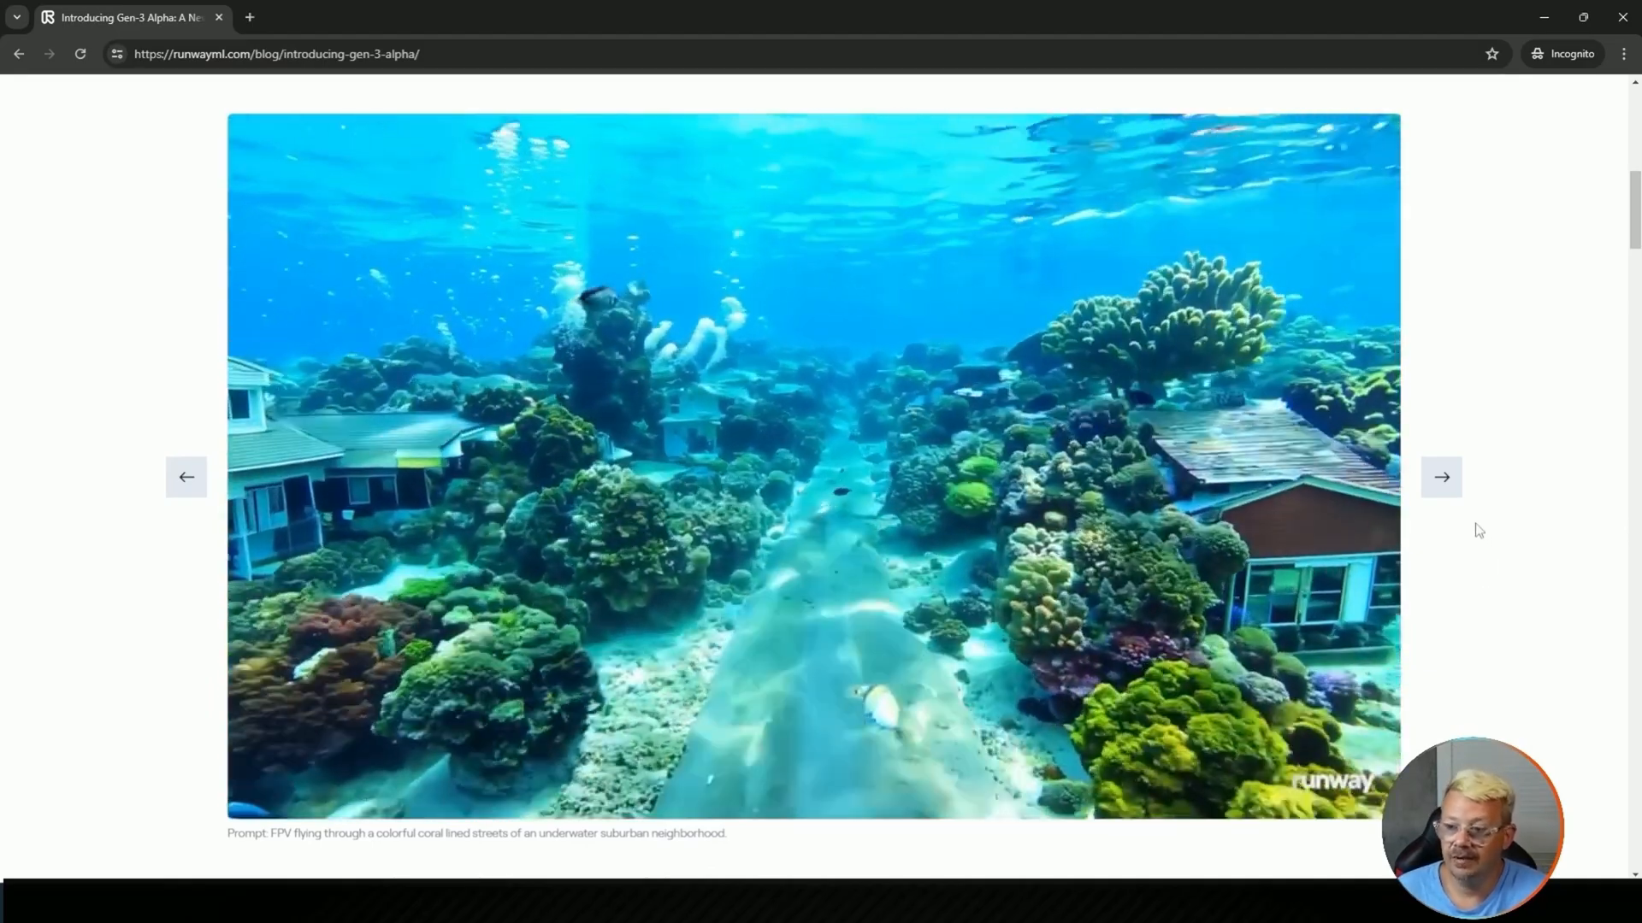
Advance past the underwater coral clip to the blue balloon street clip.
{"action": "left_click", "coordinate": [1441, 477]}
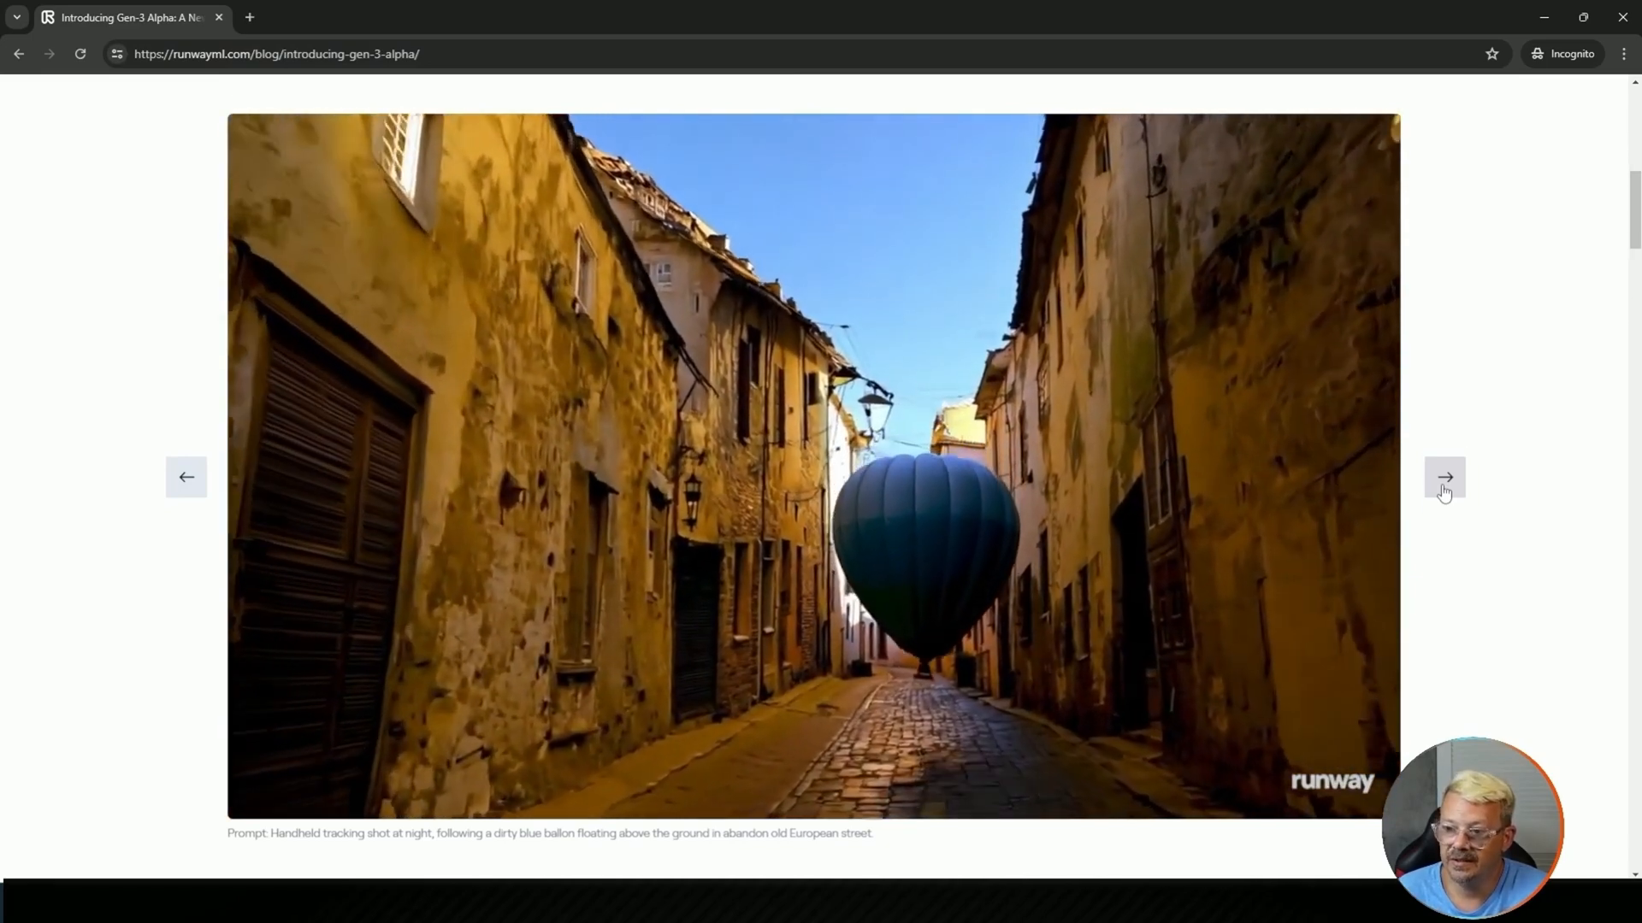
Scroll past the carousel to the sample clip grid and 'Fine-grained temporal control' section.
{"action": "scroll", "scroll_direction": "down", "scroll_amount": 3}
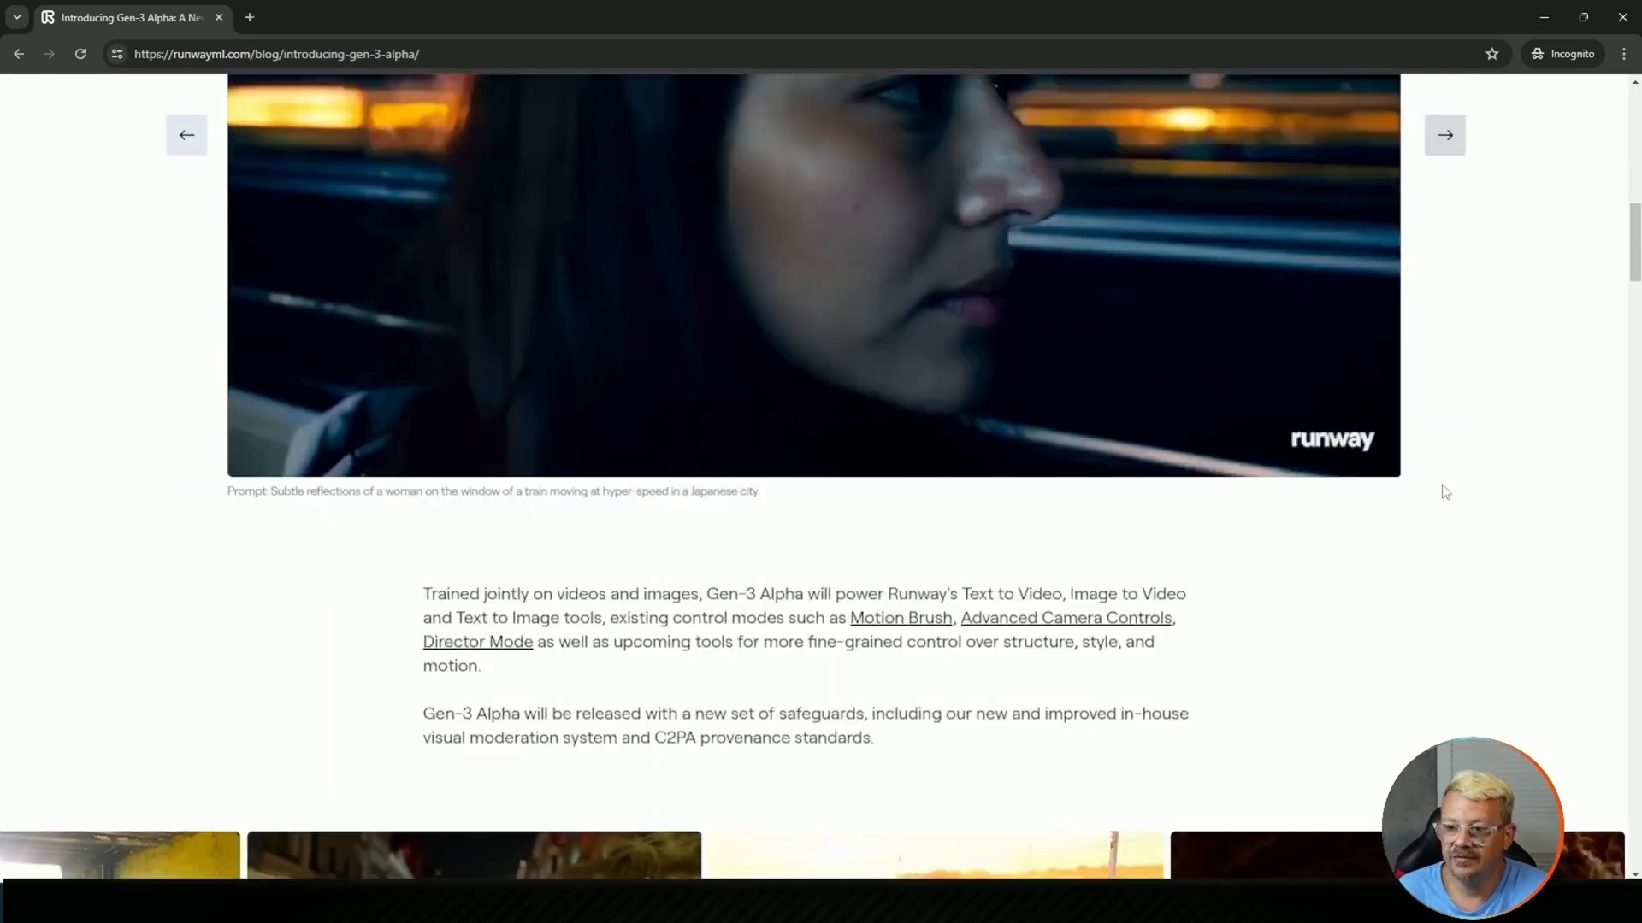
{"action": "scroll", "scroll_direction": "down", "scroll_amount": 3}
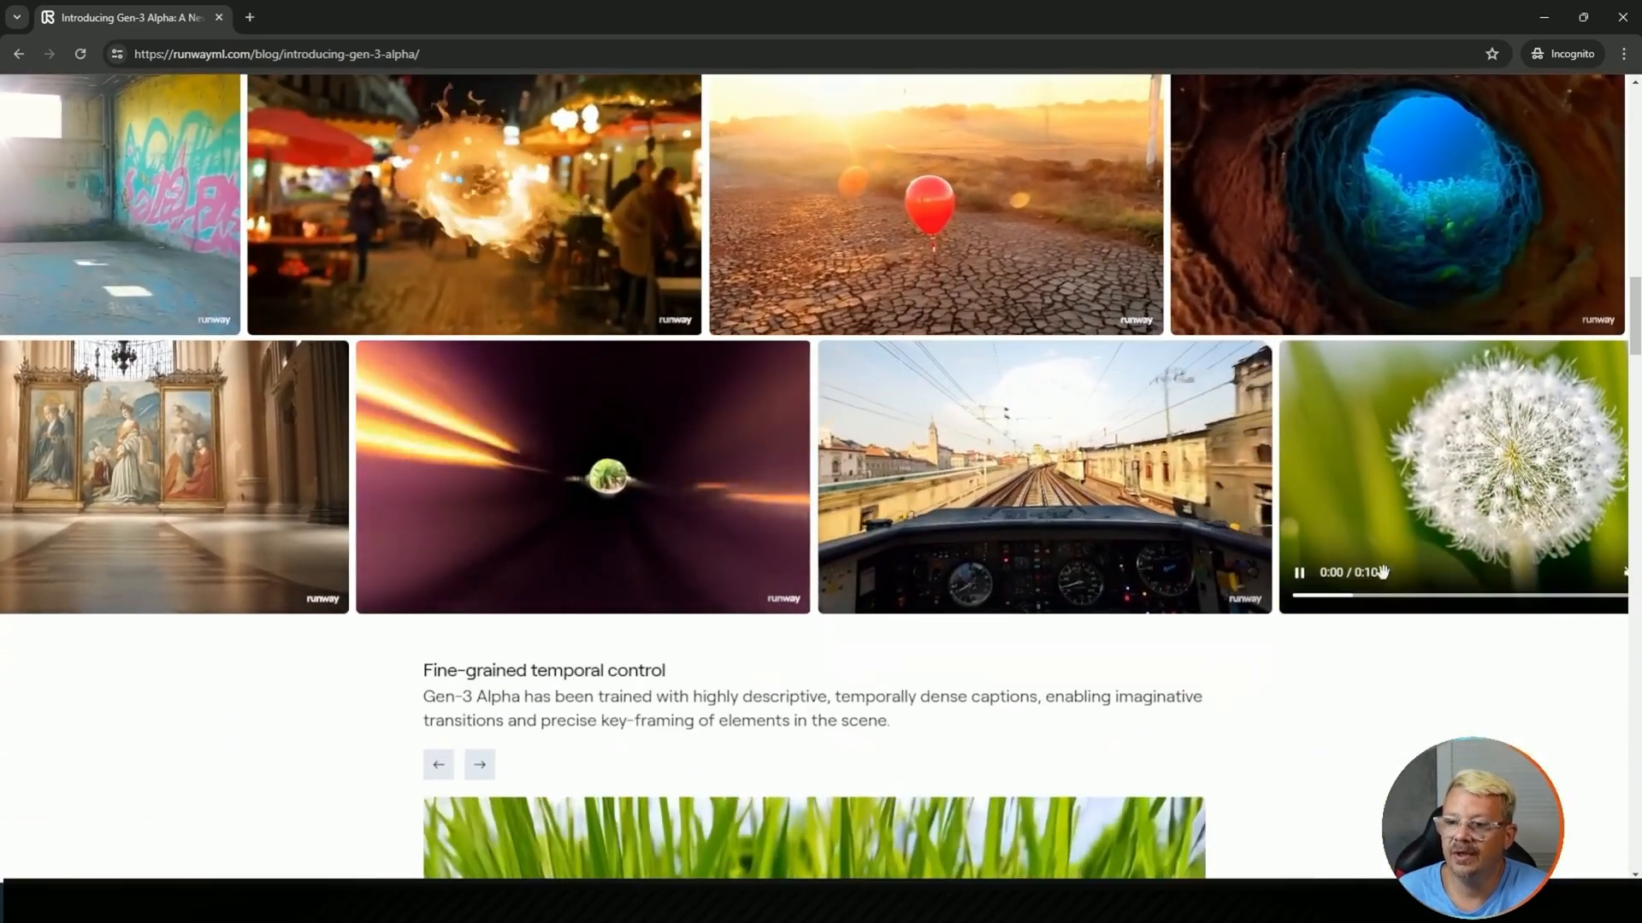
{"action": "scroll", "scroll_direction": "down", "scroll_amount": 3}
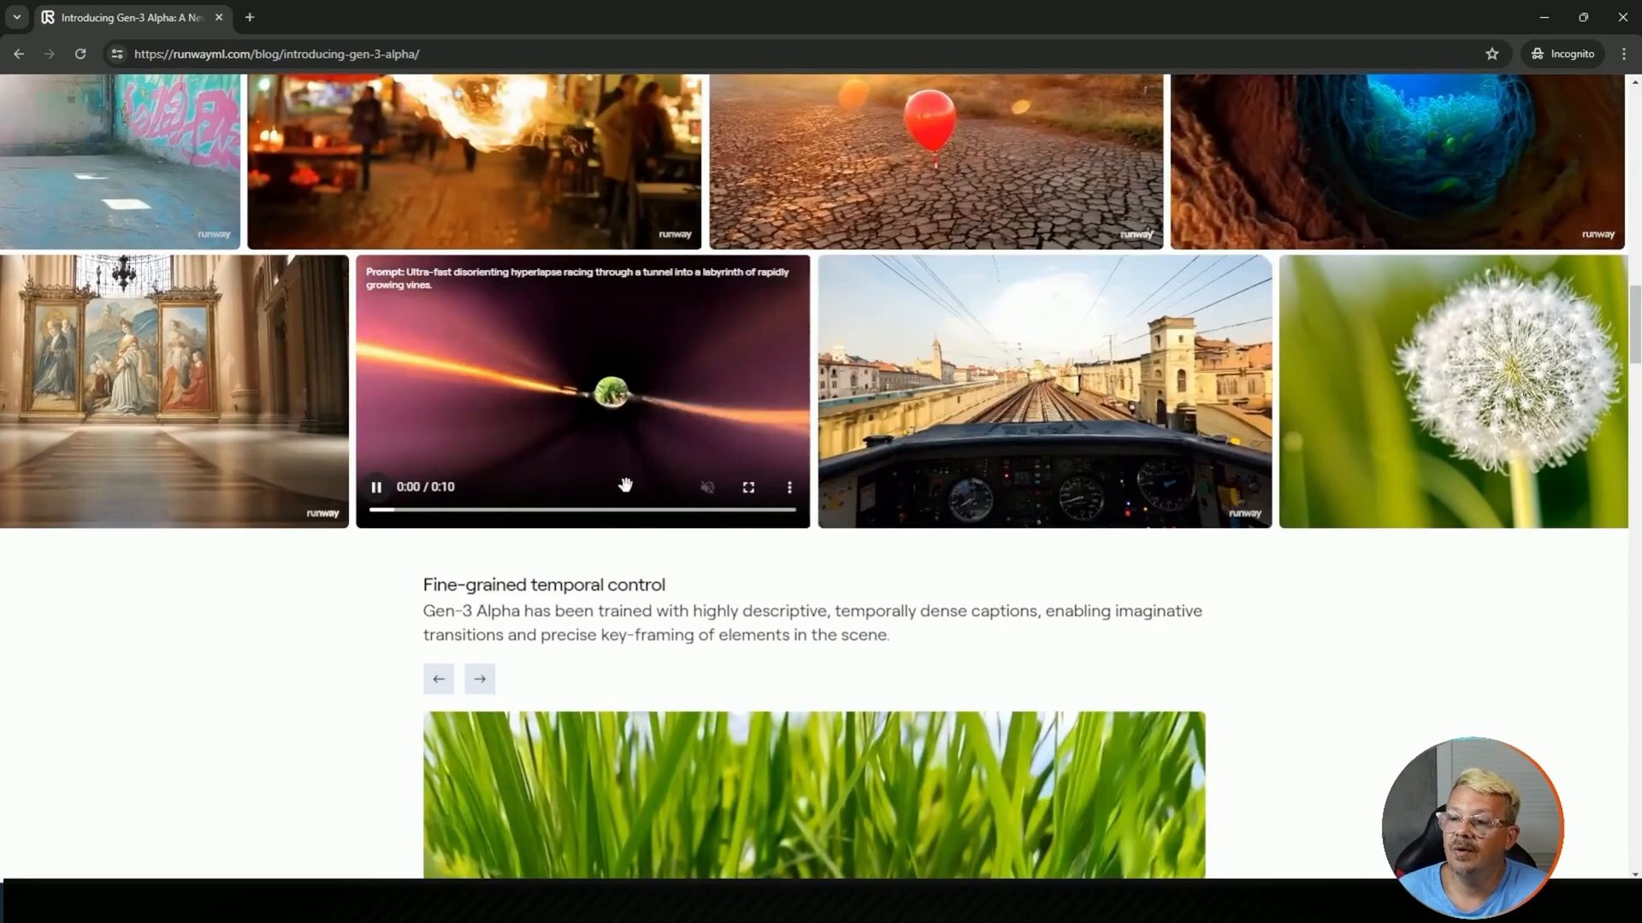